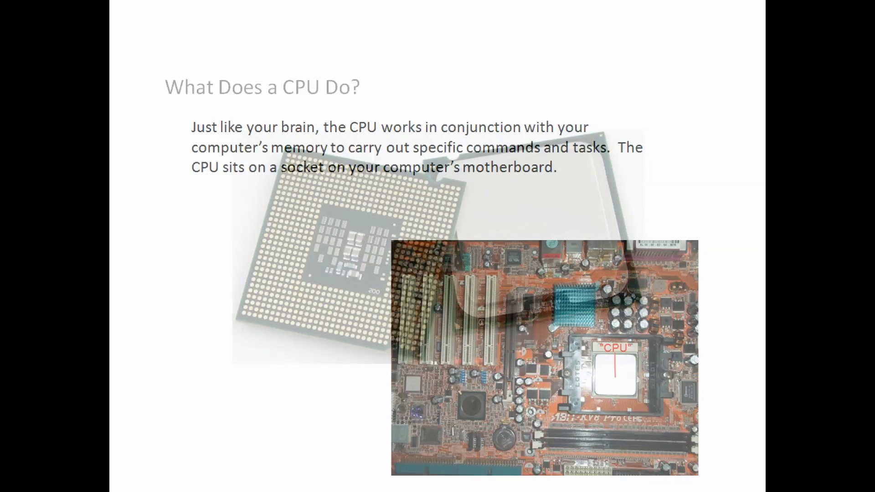
Advance the slideshow to the slide asking why the CPU is hidden inside the case.
key("Right")
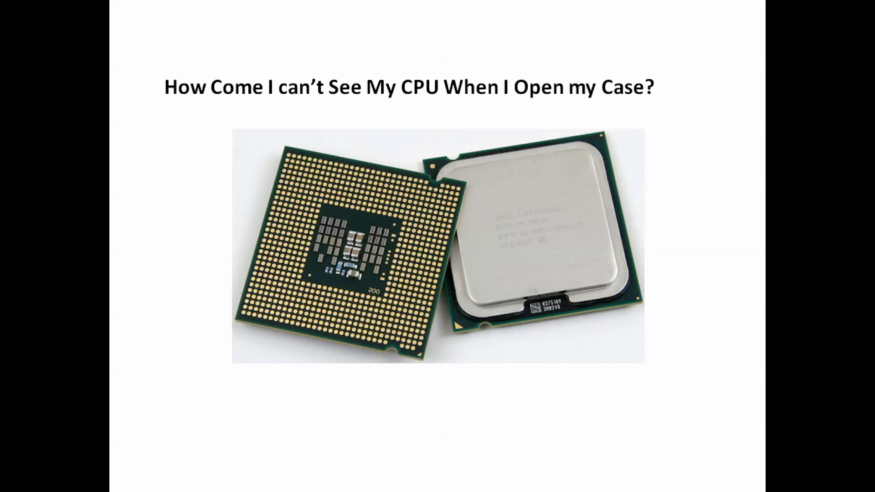
Advance past 'Who Makes CPU's?' to the slide listing six manufacturers including AMD and Intel.
key("Right")
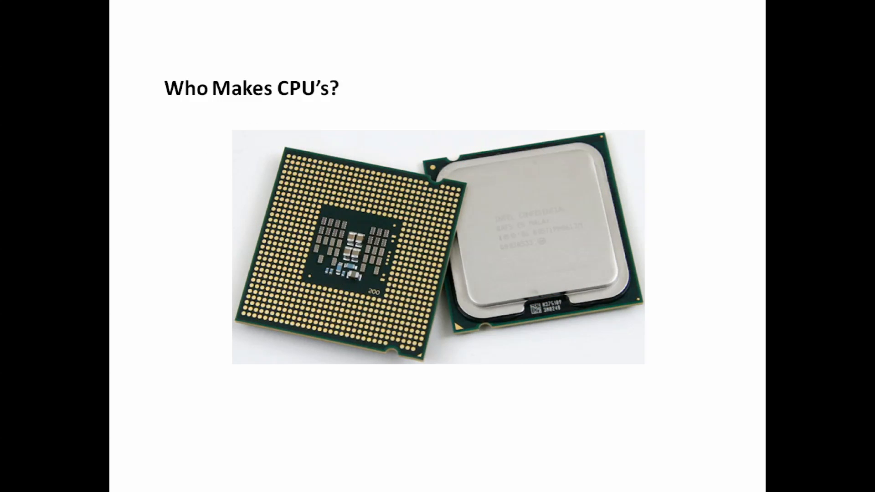
key("Right")
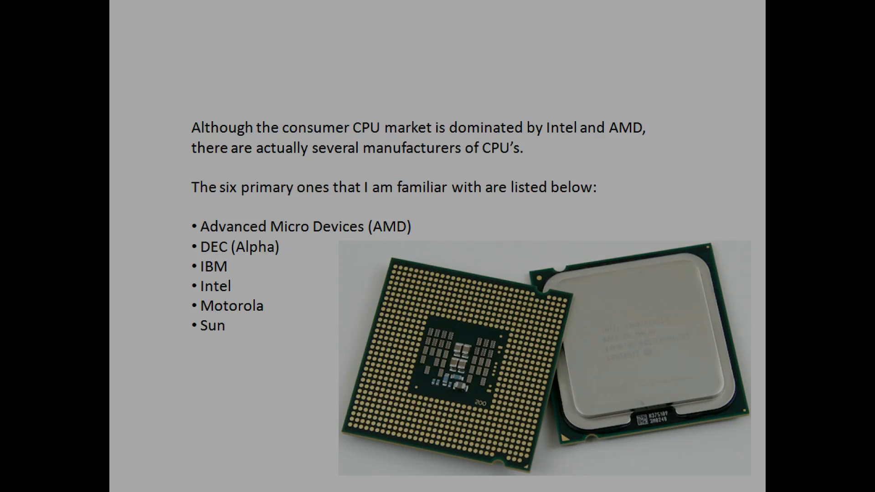